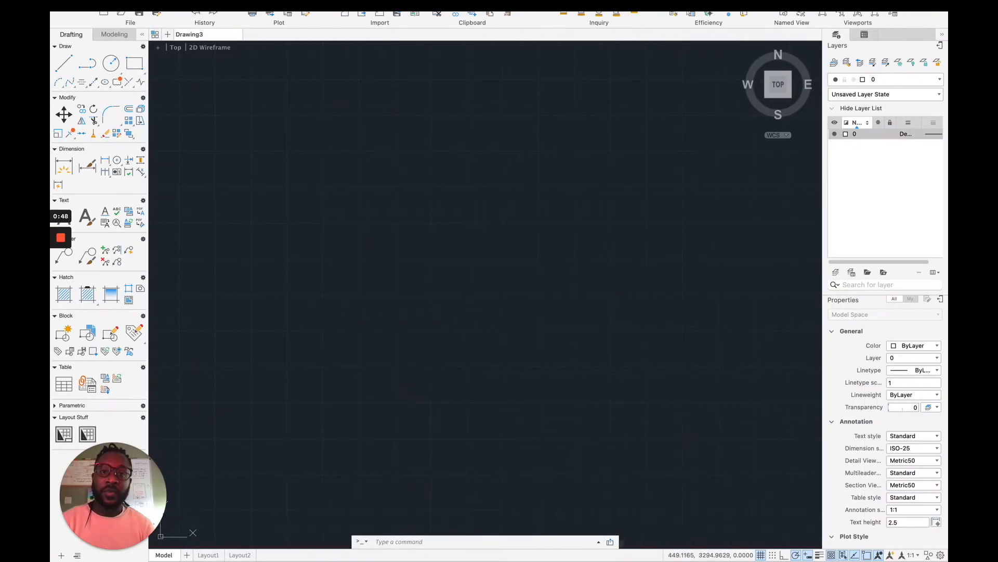
mouse_move(480, 194)
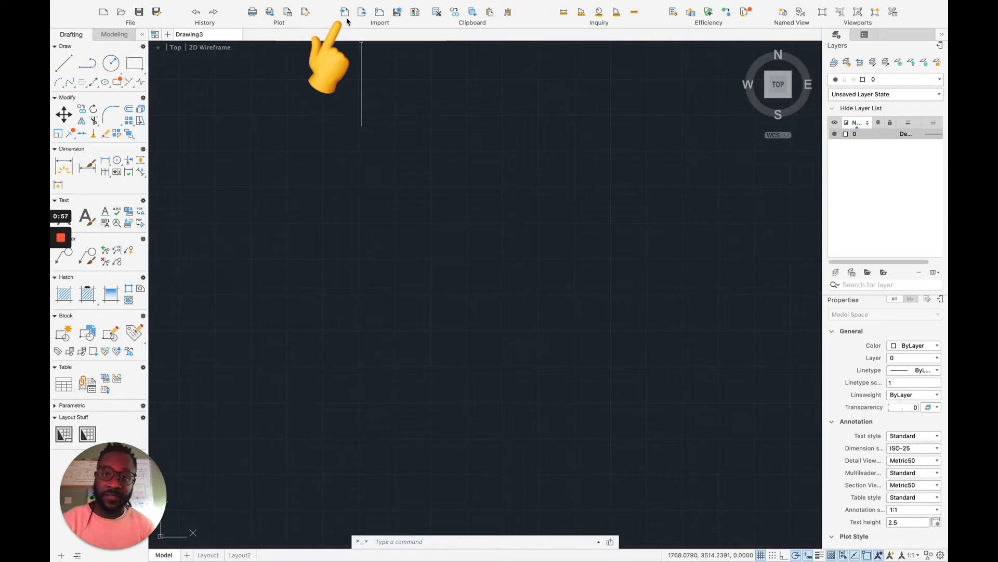
Import ABCBuildingpdf.pdf into the drawing at scale 1.
click(344, 12)
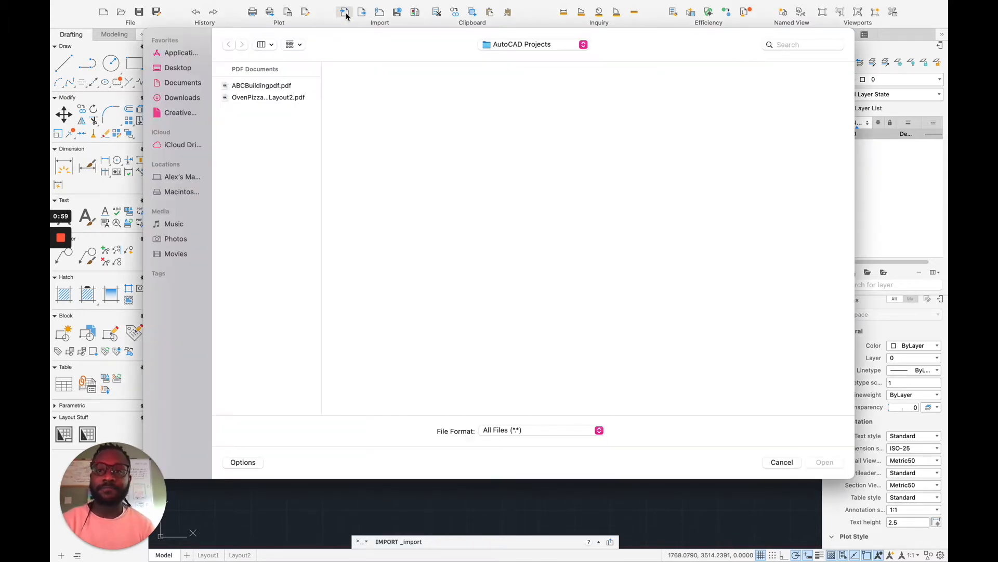
click(261, 85)
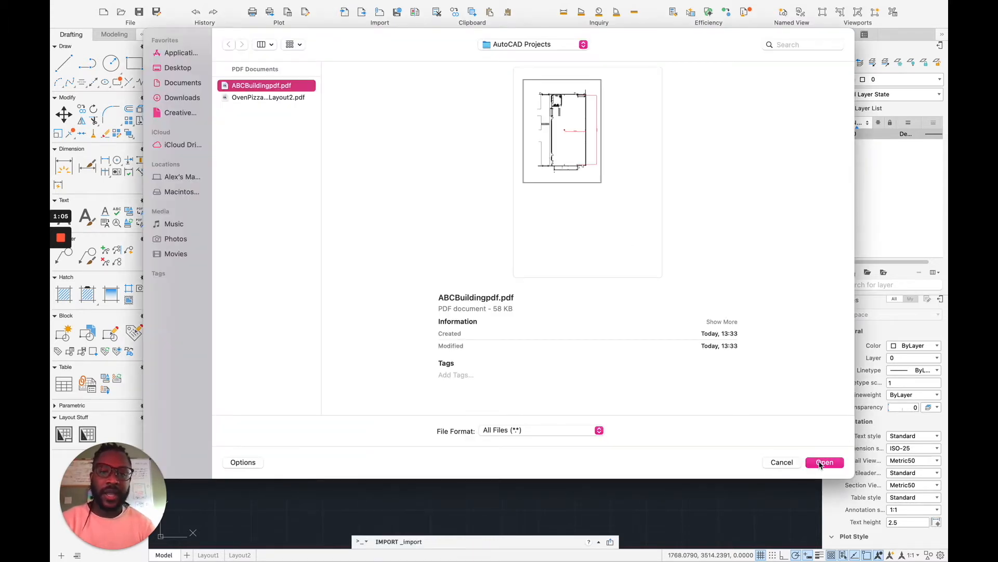
click(825, 462)
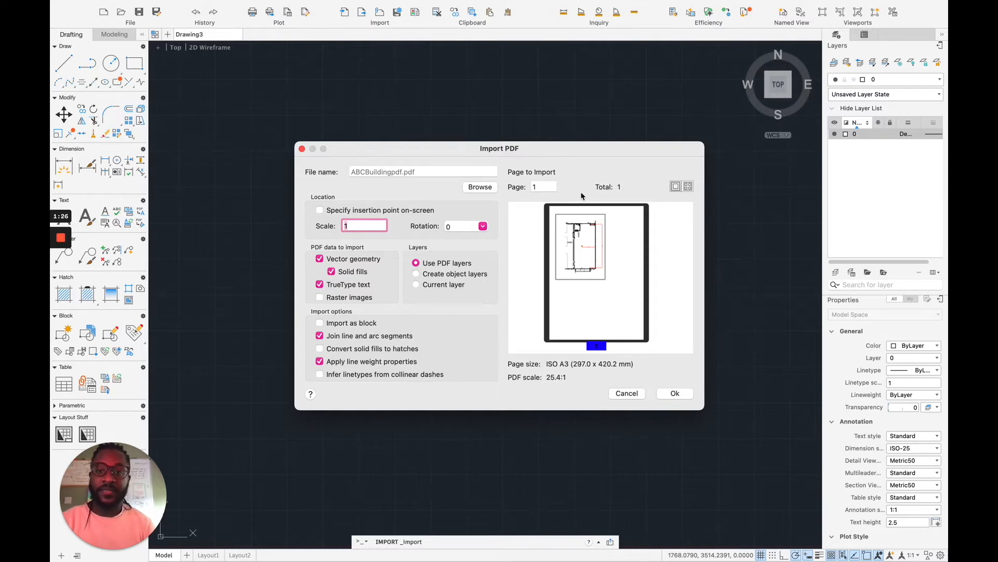
mouse_move(530, 437)
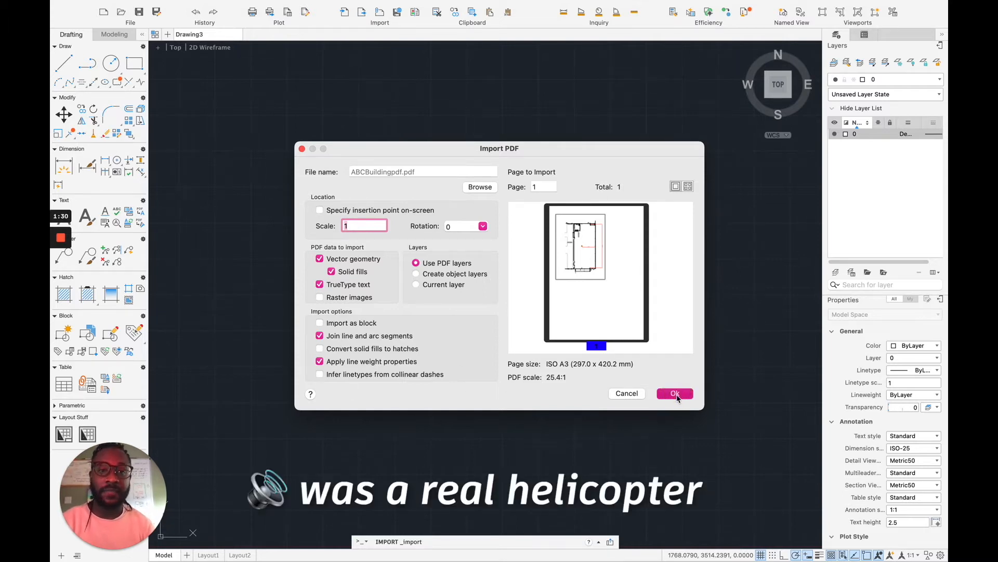
click(675, 393)
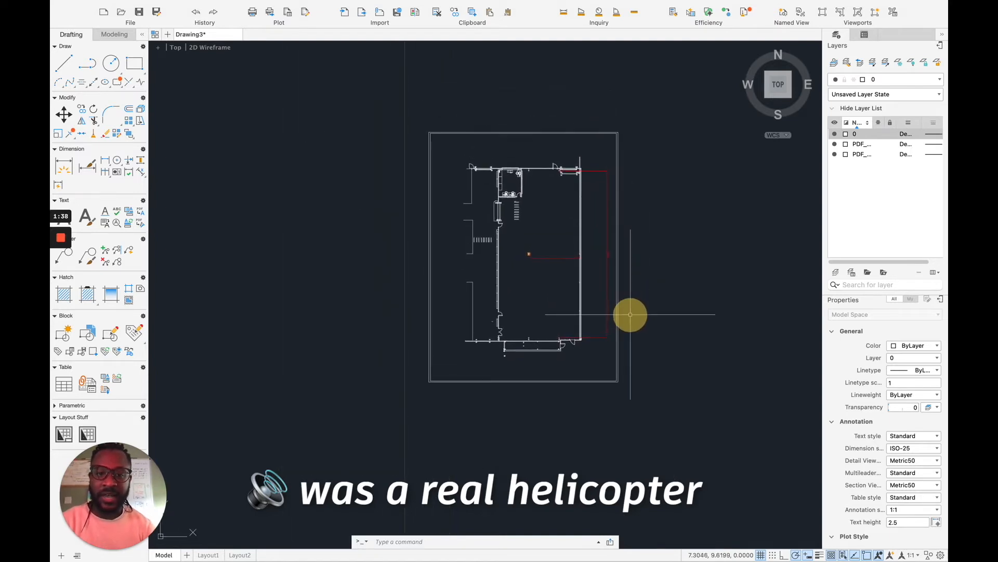
Zoom in and start a distance measurement at the left end of the 12056 dimension.
scroll(up, 3)
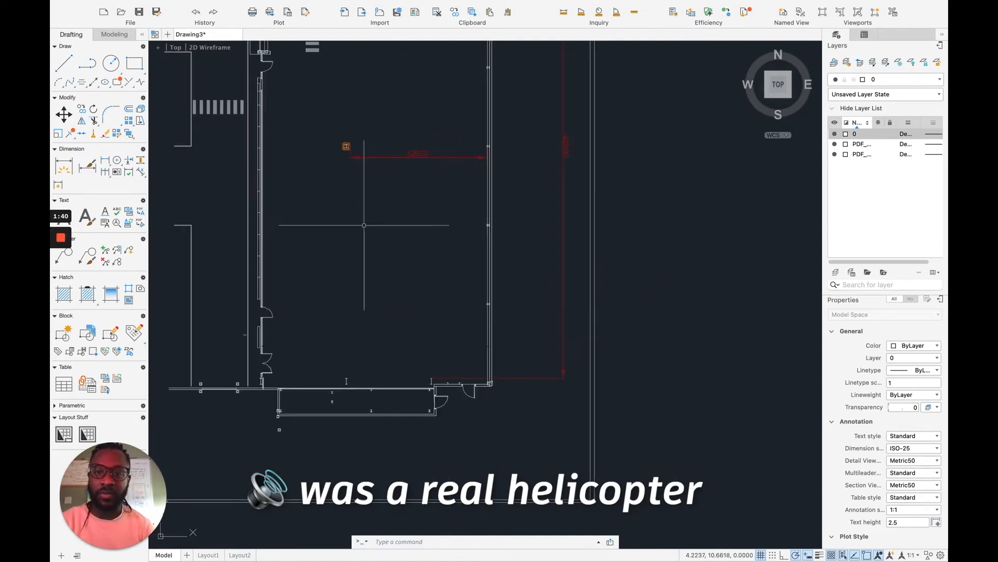
click(563, 12)
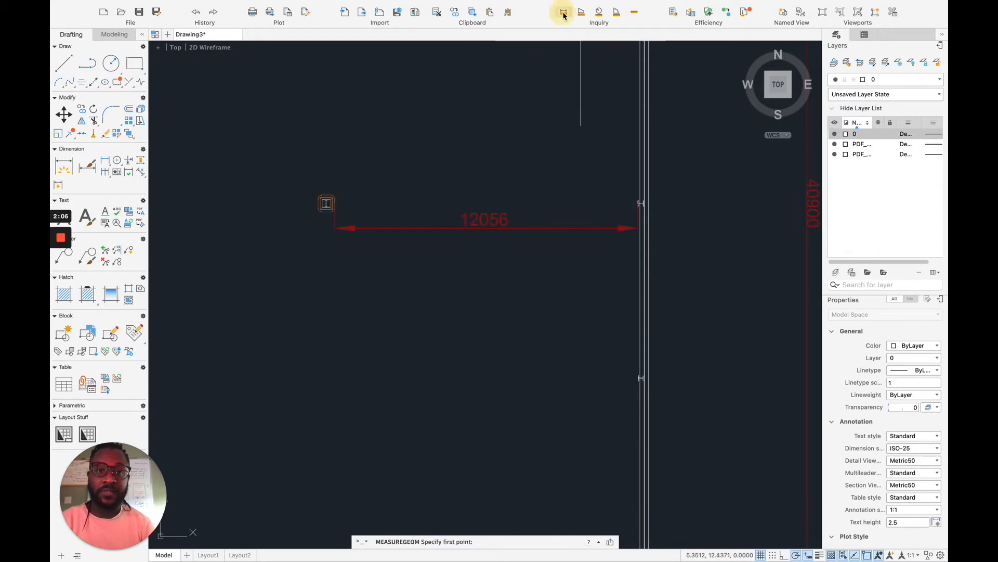
click(327, 202)
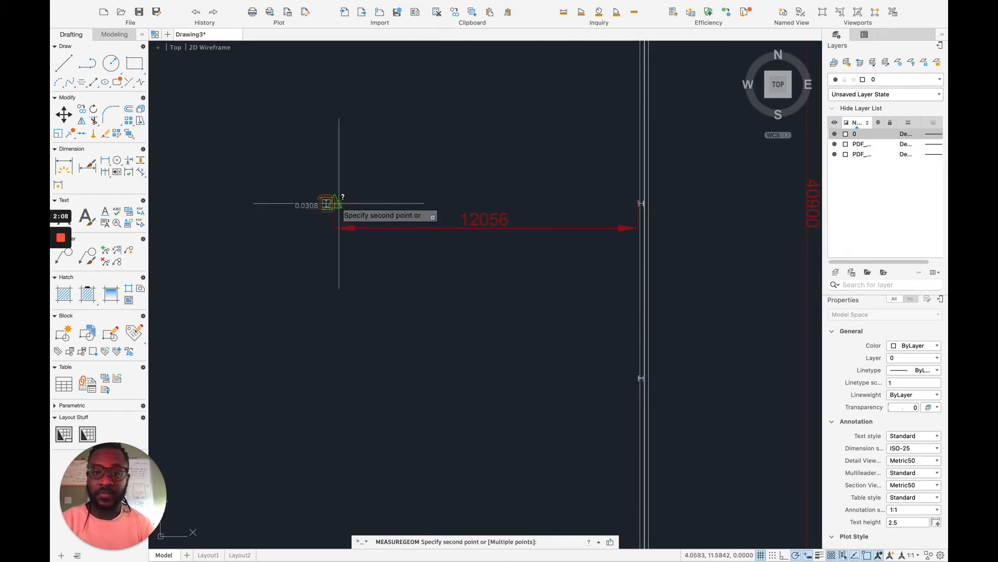
mouse_move(611, 206)
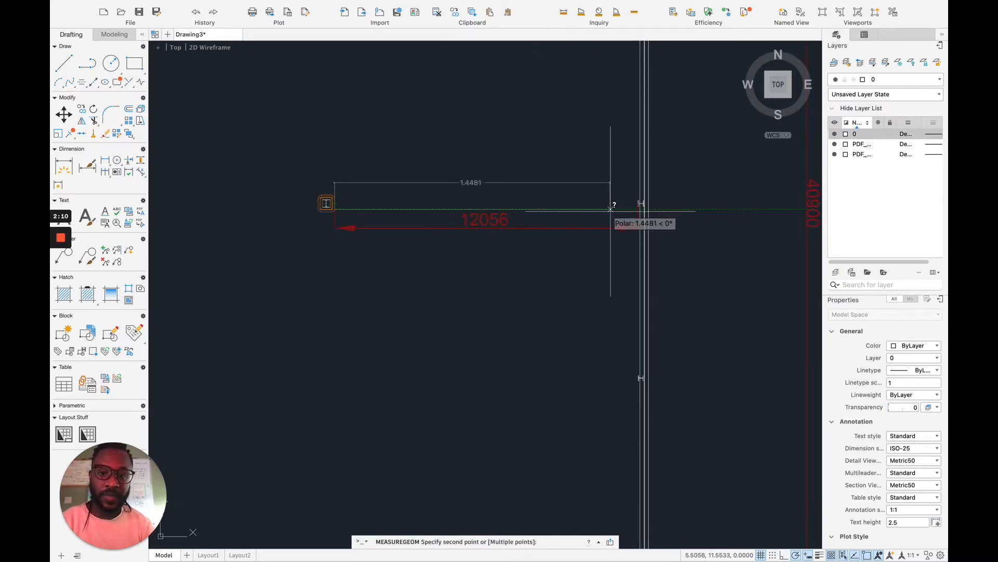
mouse_move(636, 203)
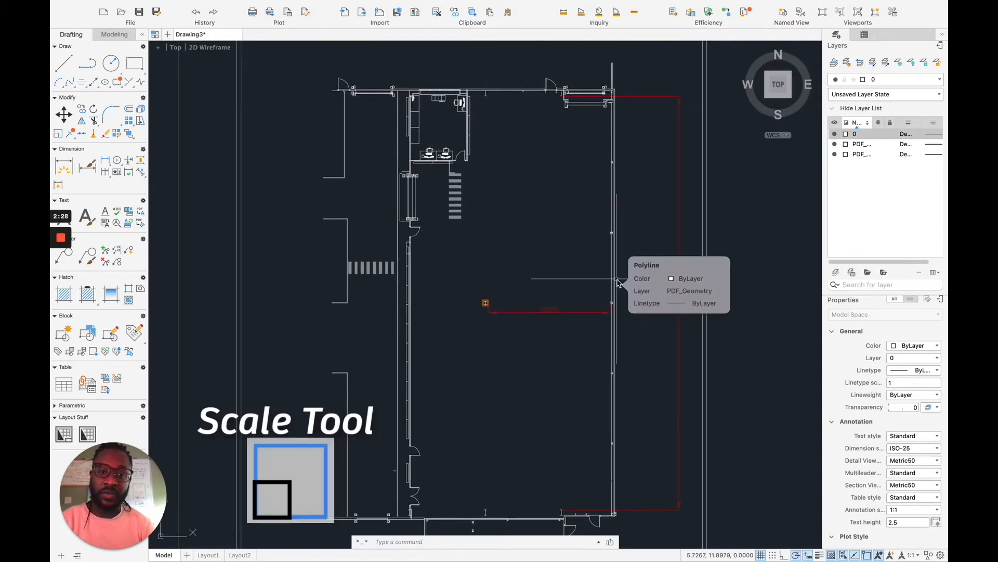
mouse_move(306, 150)
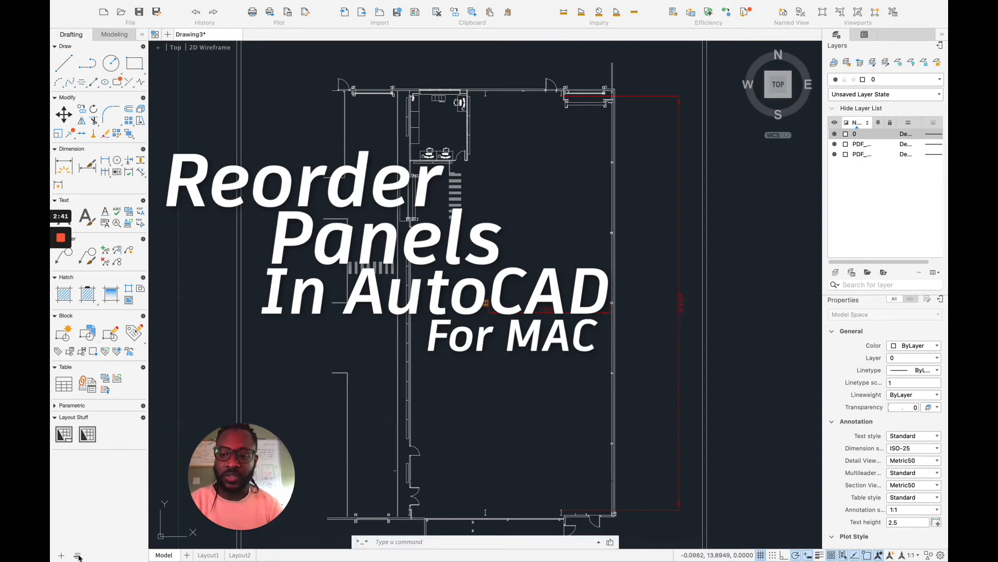
click(78, 555)
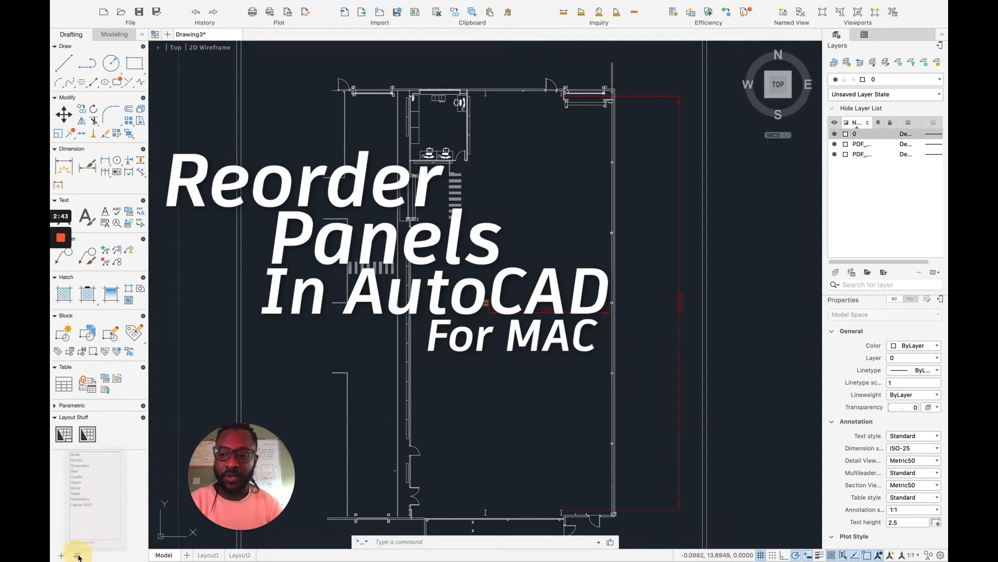
click(76, 555)
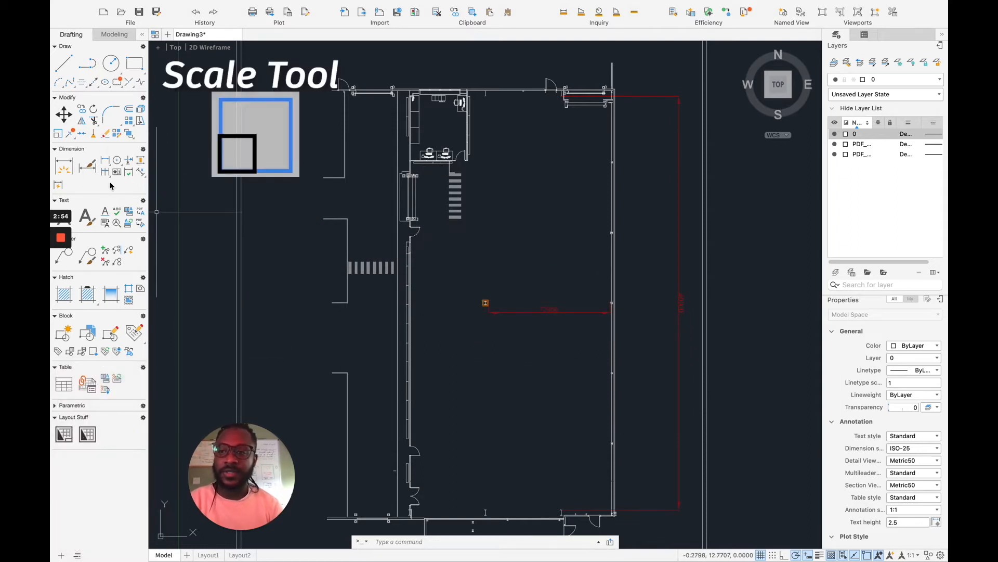
Start SCALE on the imported plan with the wall endpoint as base point.
click(59, 133)
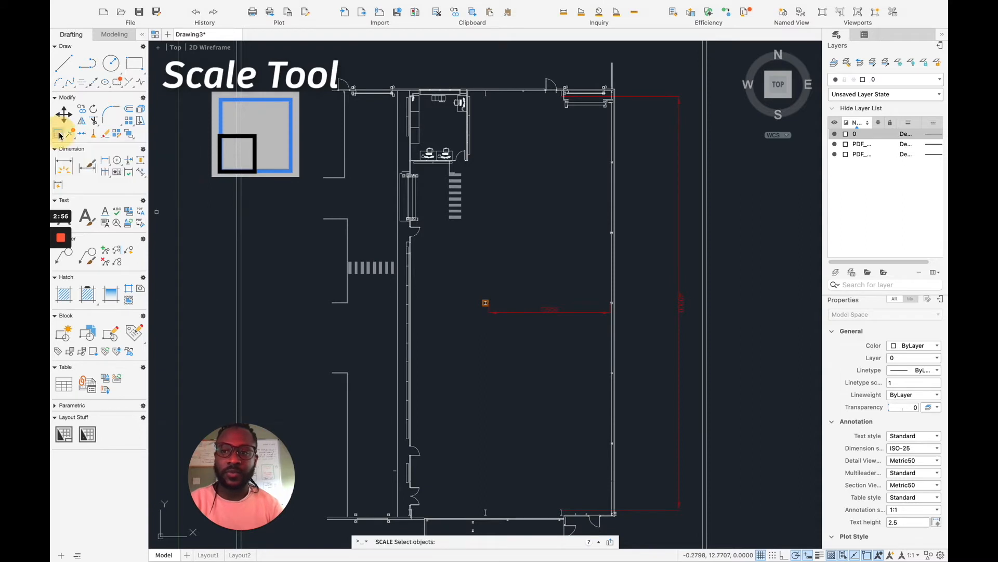
scroll(down, 3)
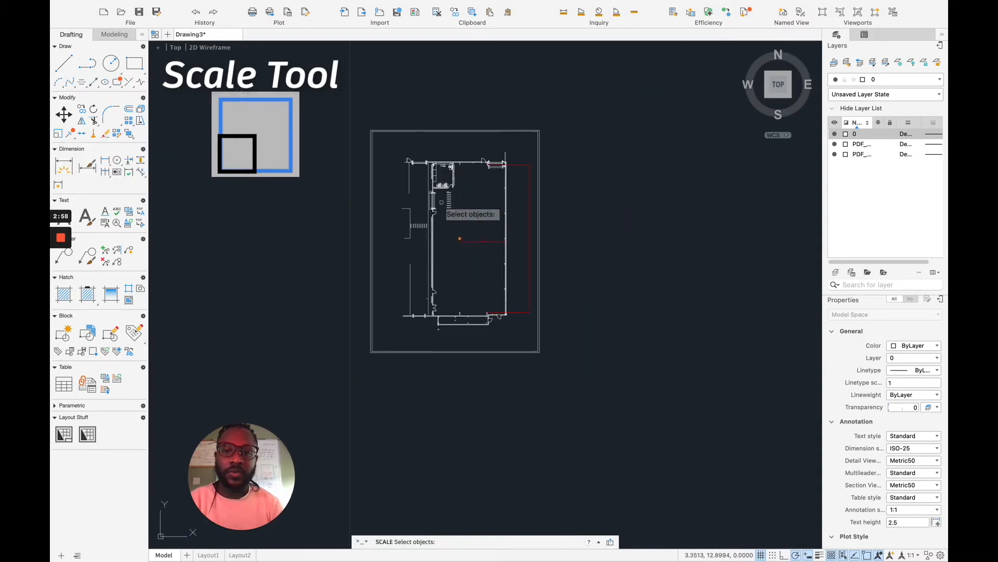
mouse_move(559, 113)
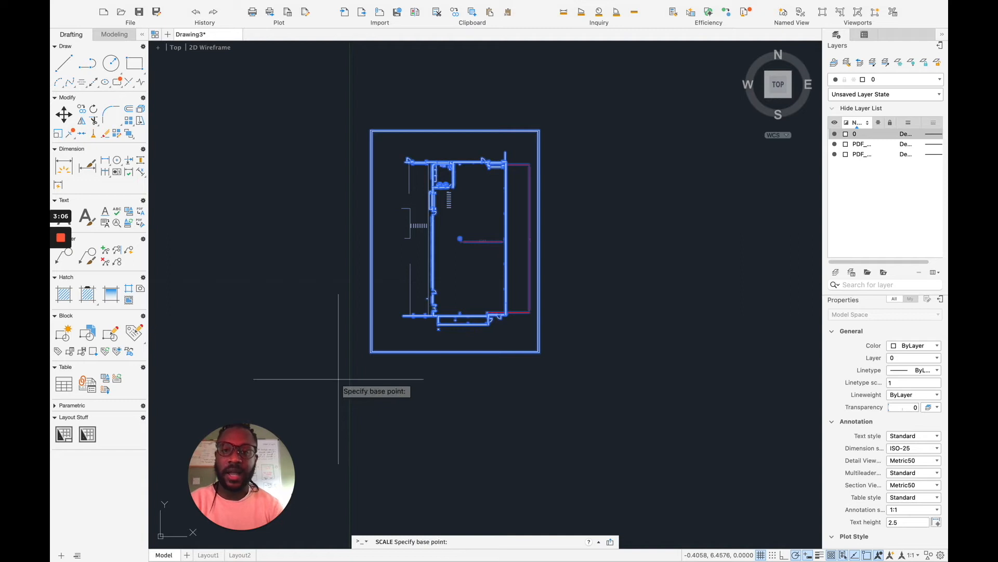
mouse_move(403, 330)
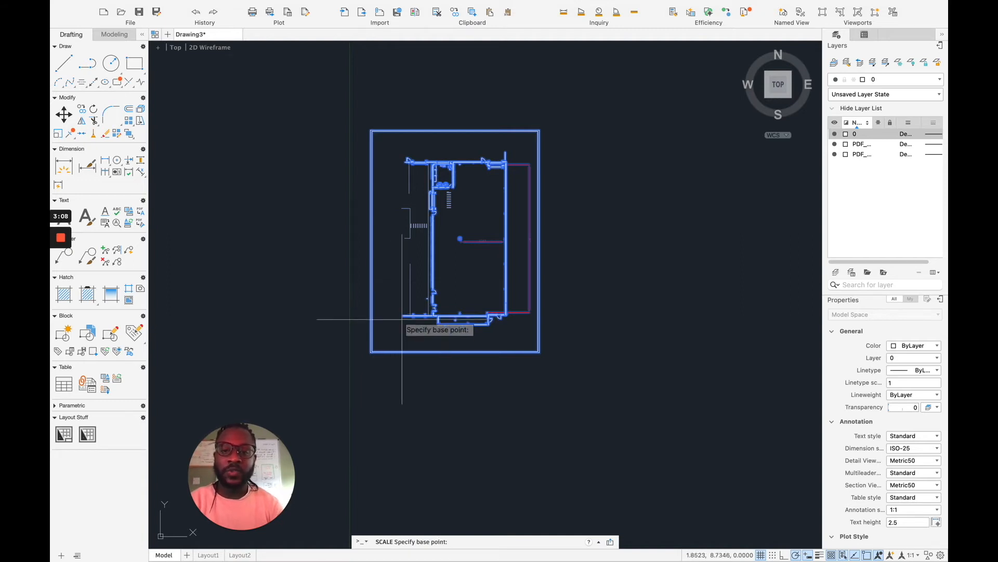
scroll(up, 3)
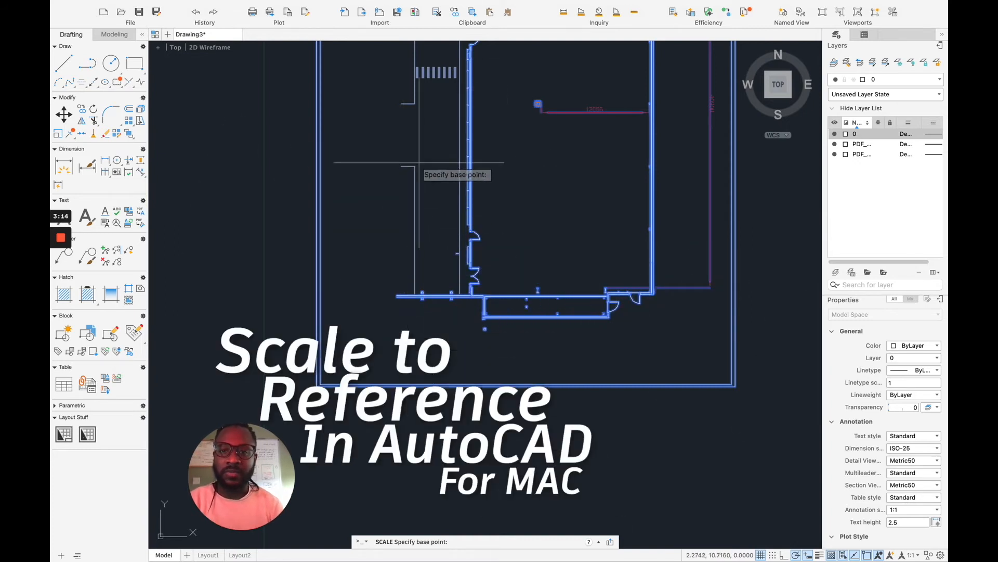
mouse_move(414, 168)
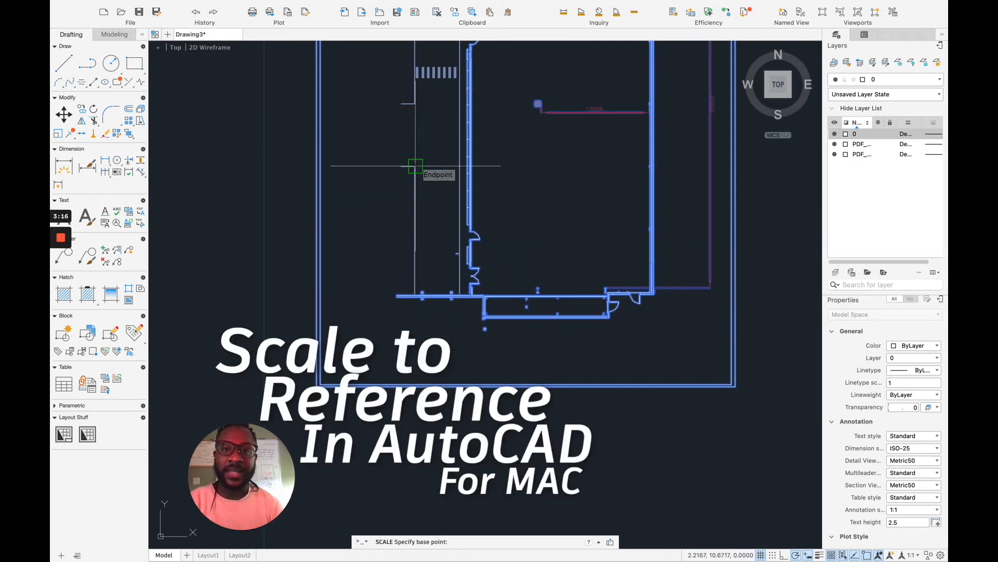
click(414, 167)
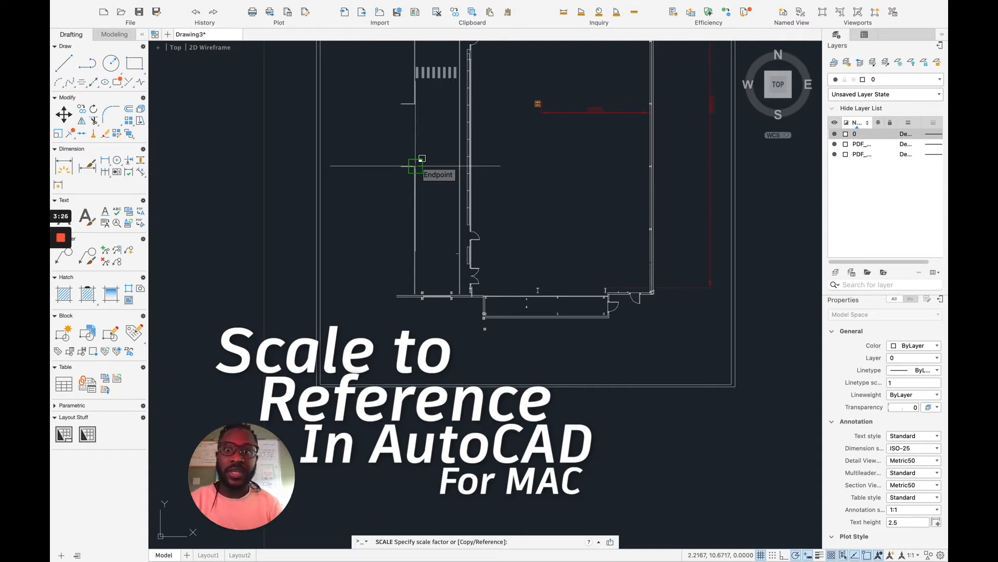
Scale by Reference using the 12056 dimension's ends, then begin entering the new length.
right_click(420, 167)
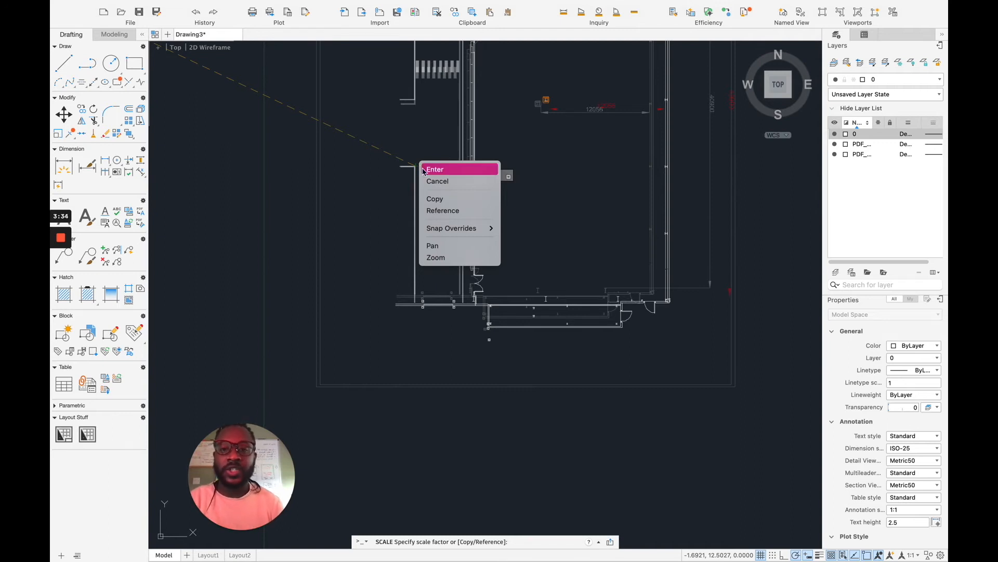
mouse_move(442, 210)
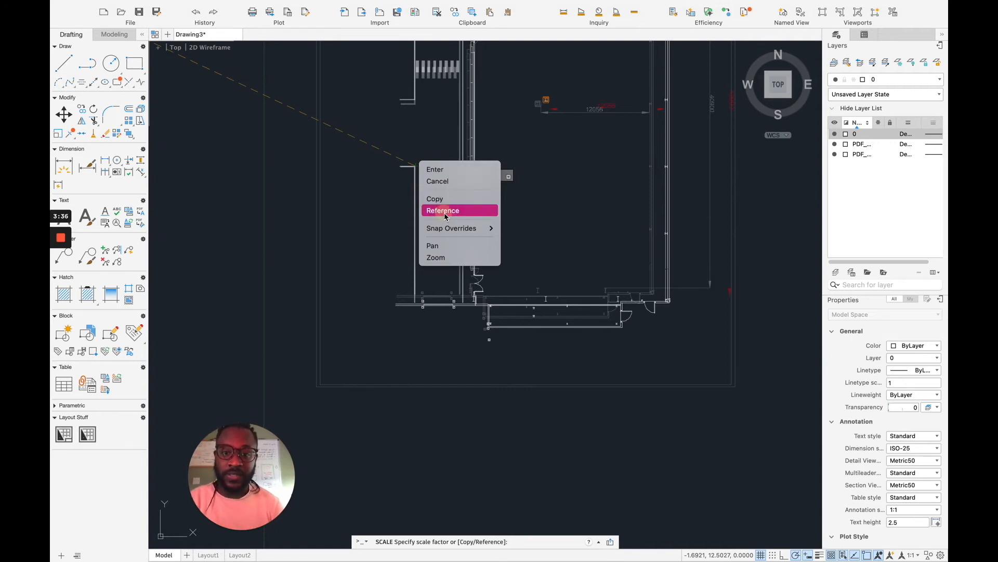
click(442, 210)
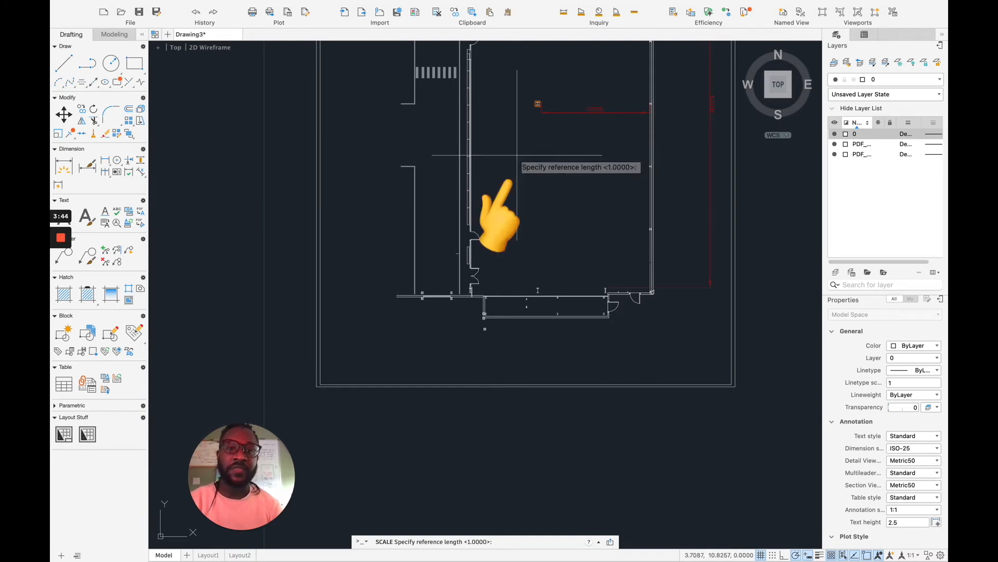
mouse_move(538, 103)
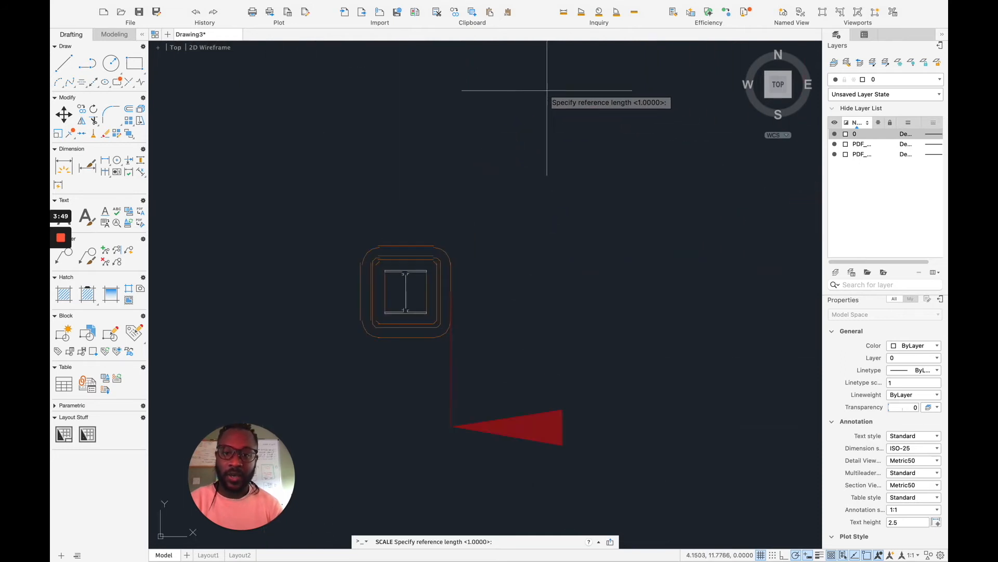
mouse_move(450, 291)
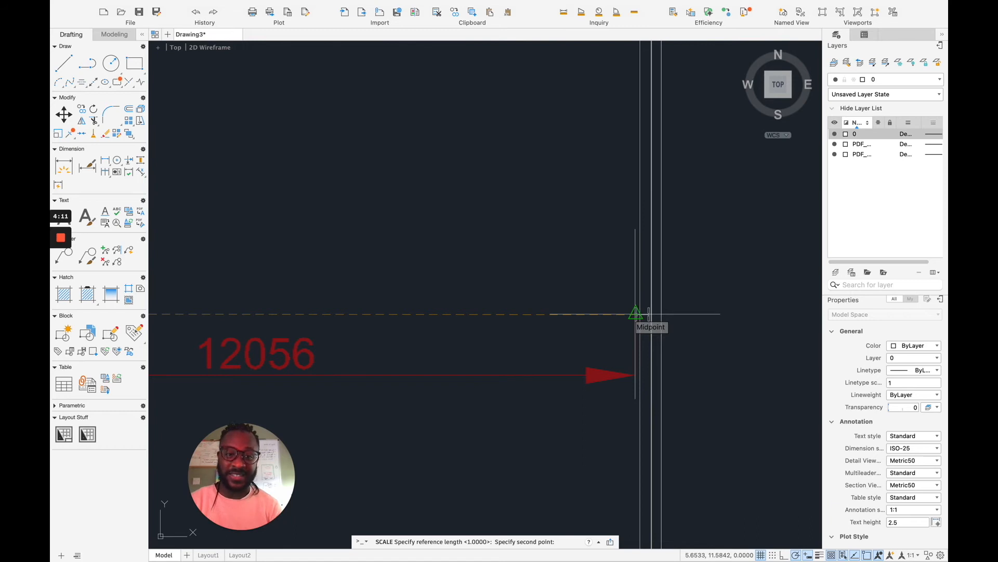
click(635, 312)
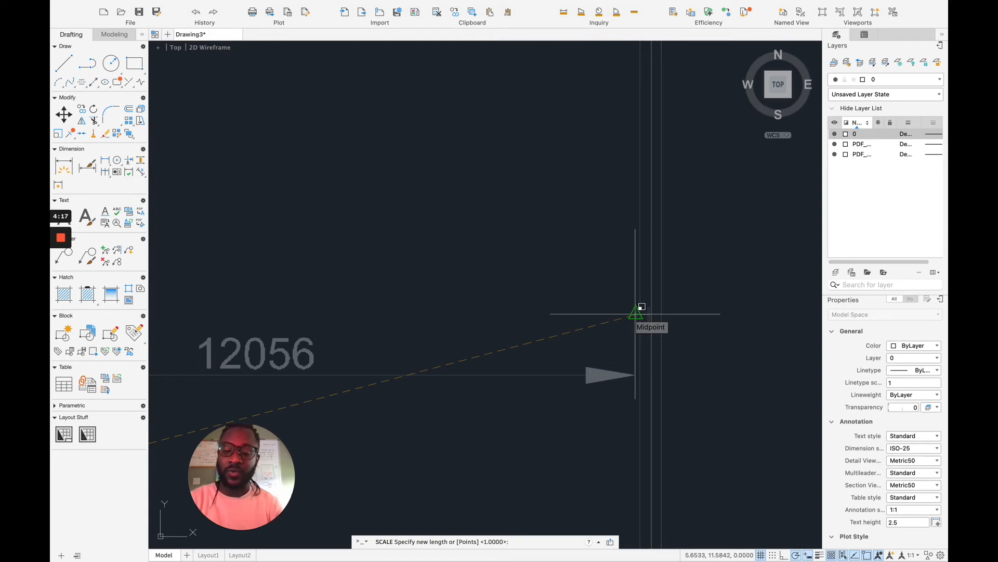
text(12)
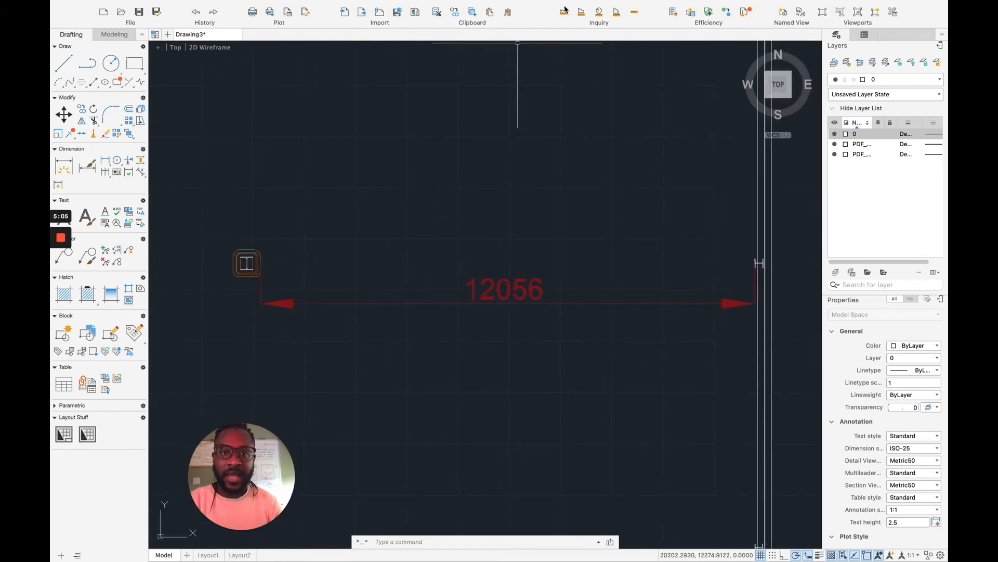
Begin a distance check from the rescaled 12056 dimension's end.
click(563, 12)
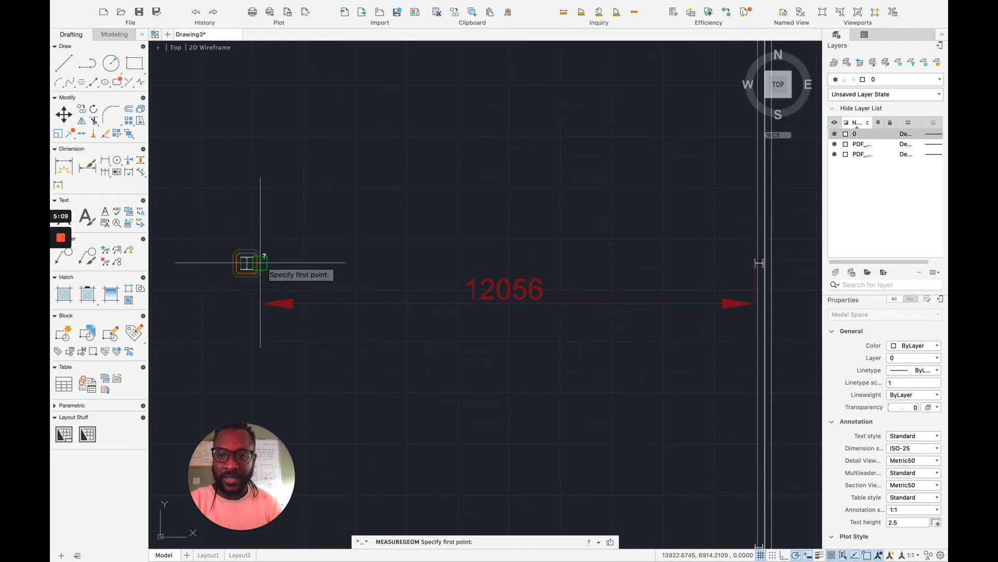
click(249, 263)
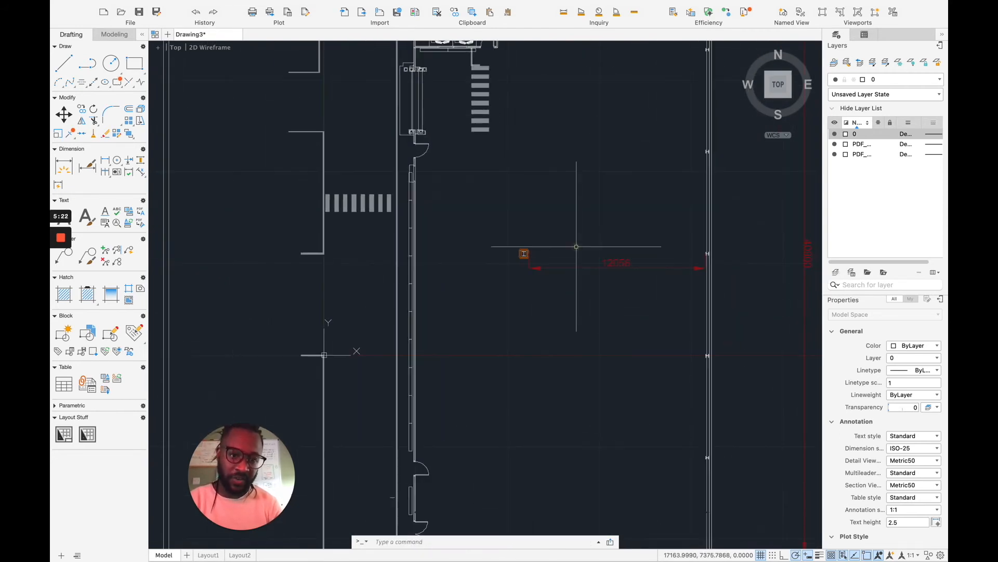
mouse_move(782, 239)
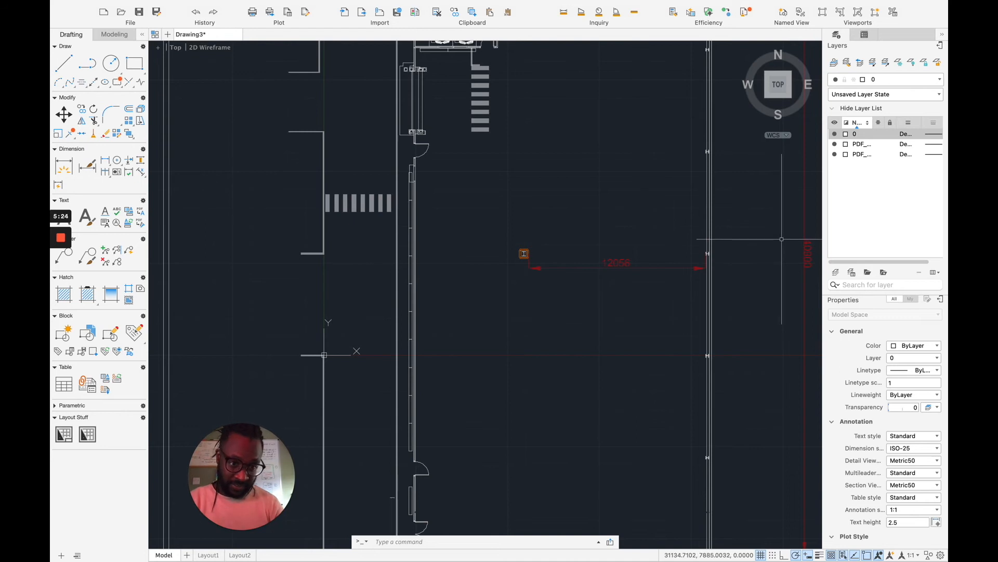
mouse_move(788, 261)
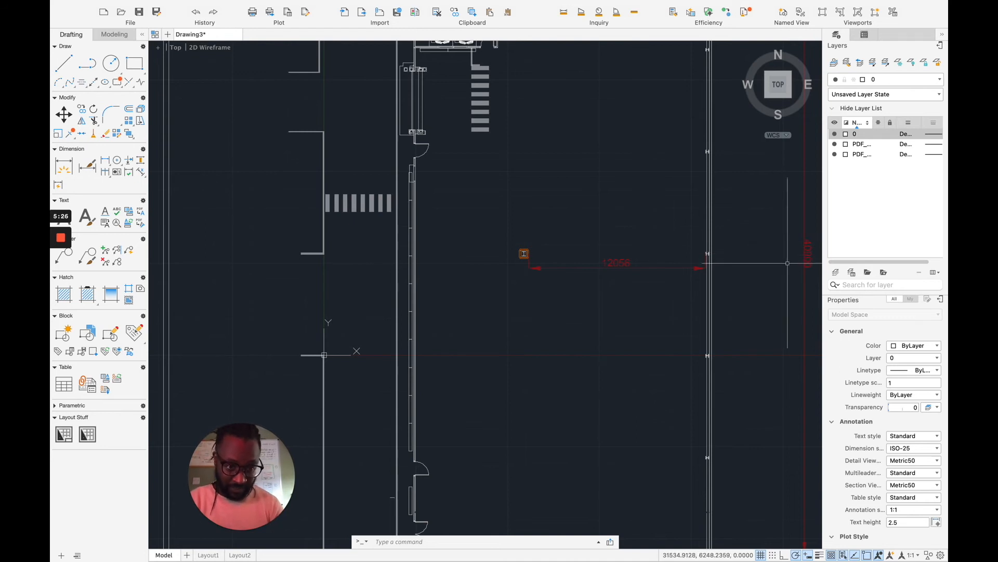
mouse_move(534, 287)
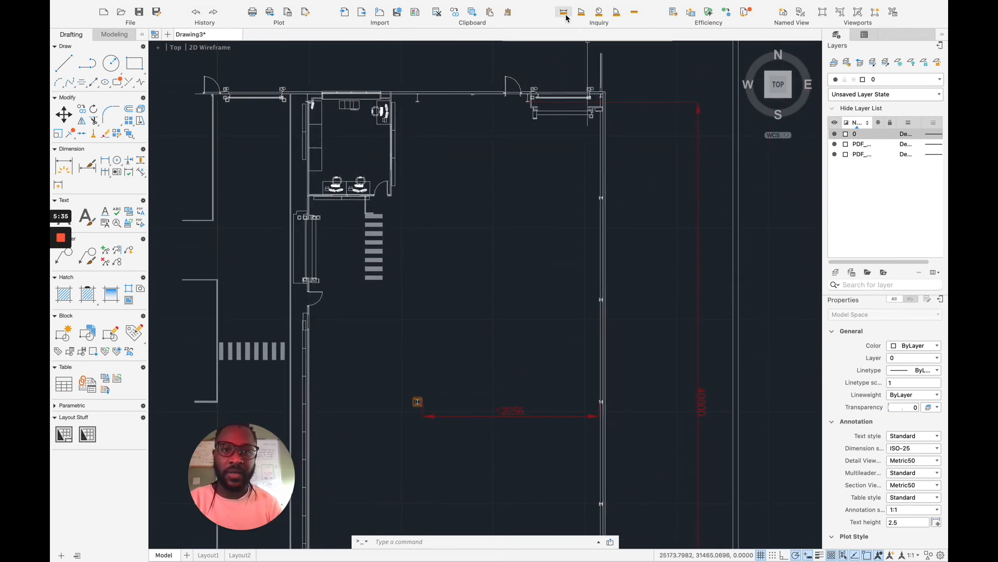
click(562, 12)
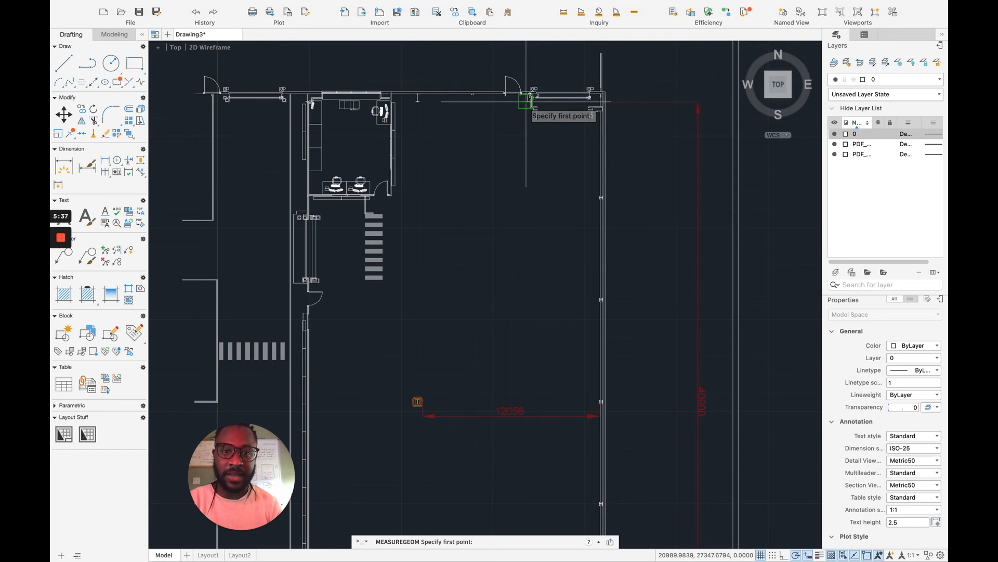
click(526, 100)
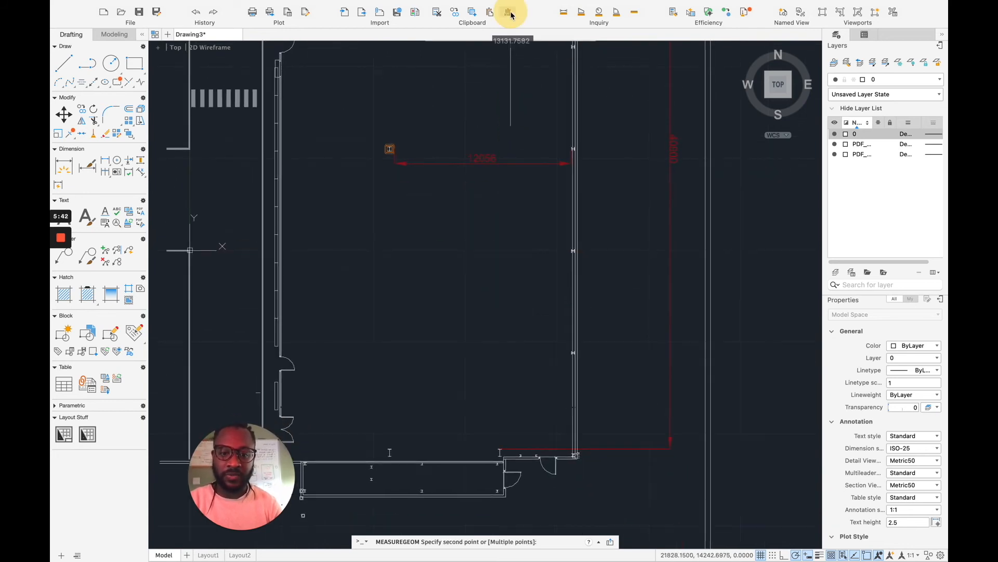
mouse_move(503, 451)
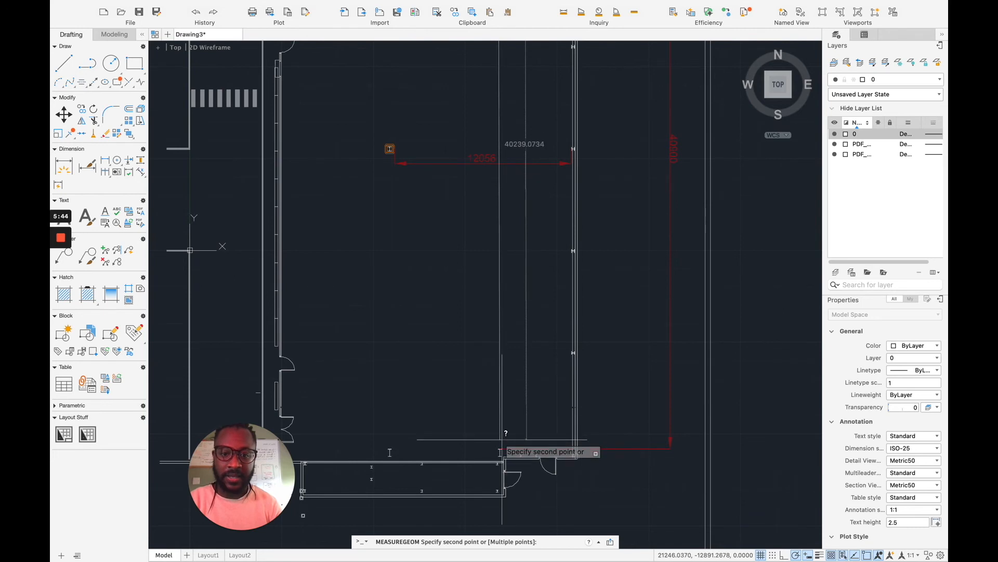
mouse_move(503, 448)
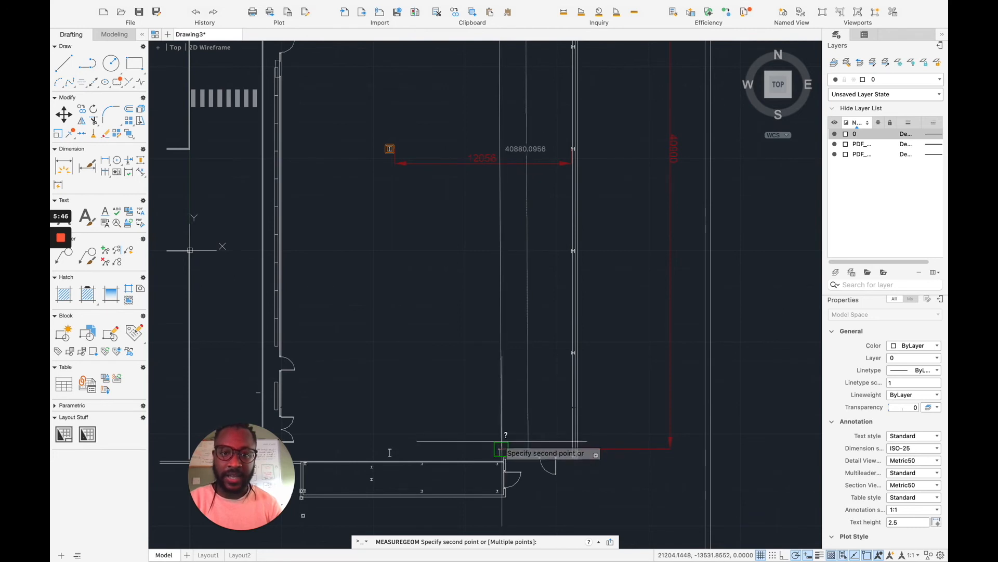
mouse_move(502, 446)
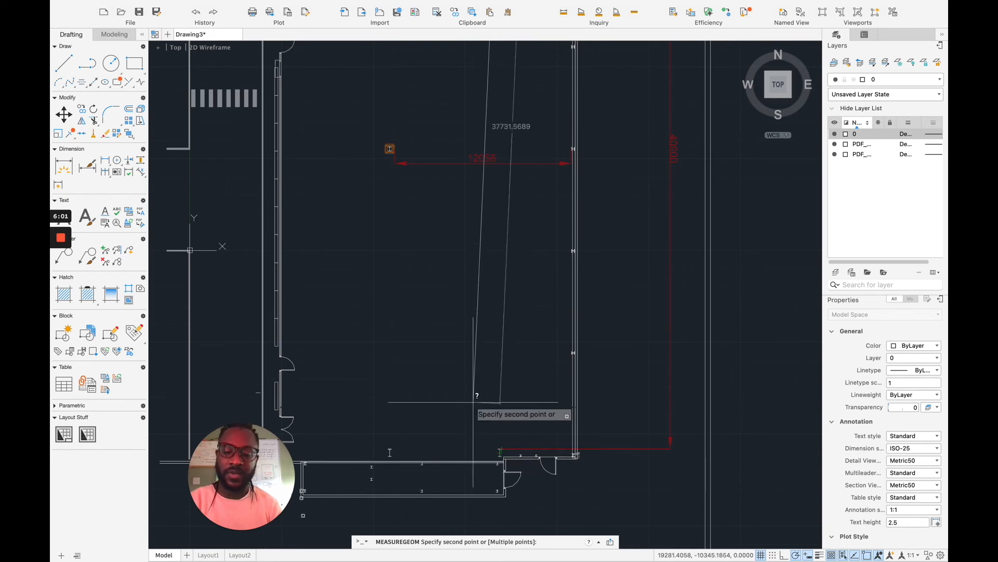
key(Escape)
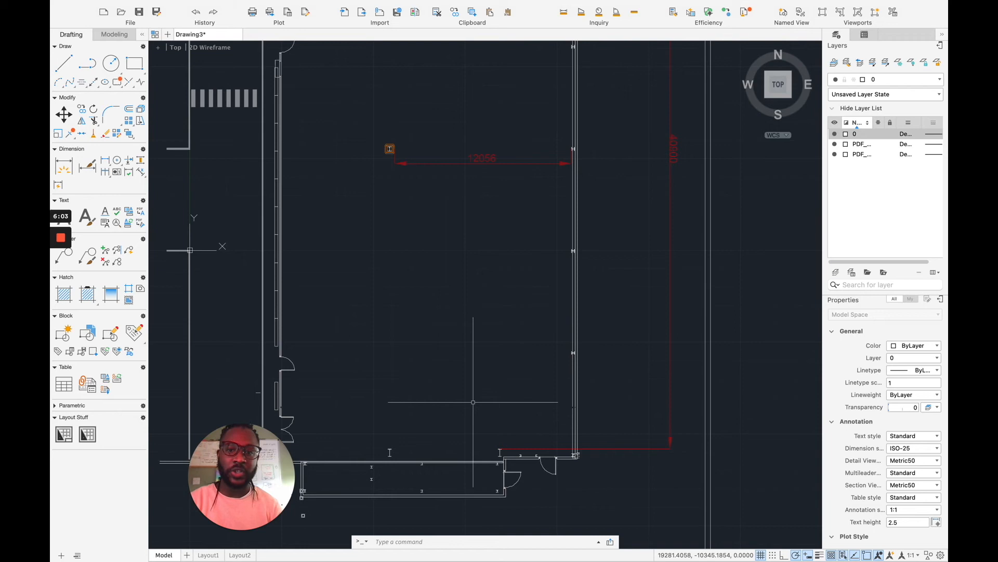